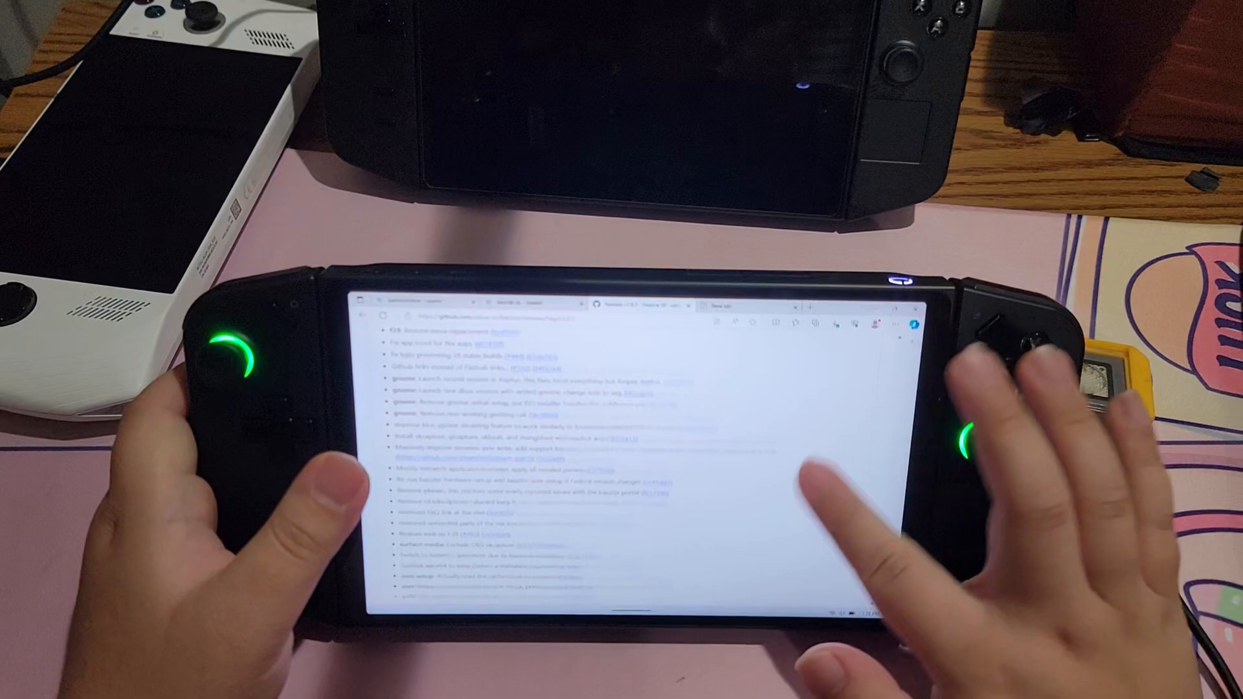
Keep the file system set to FAT32 (Default) with 8192-byte clusters.
scroll(down, 3)
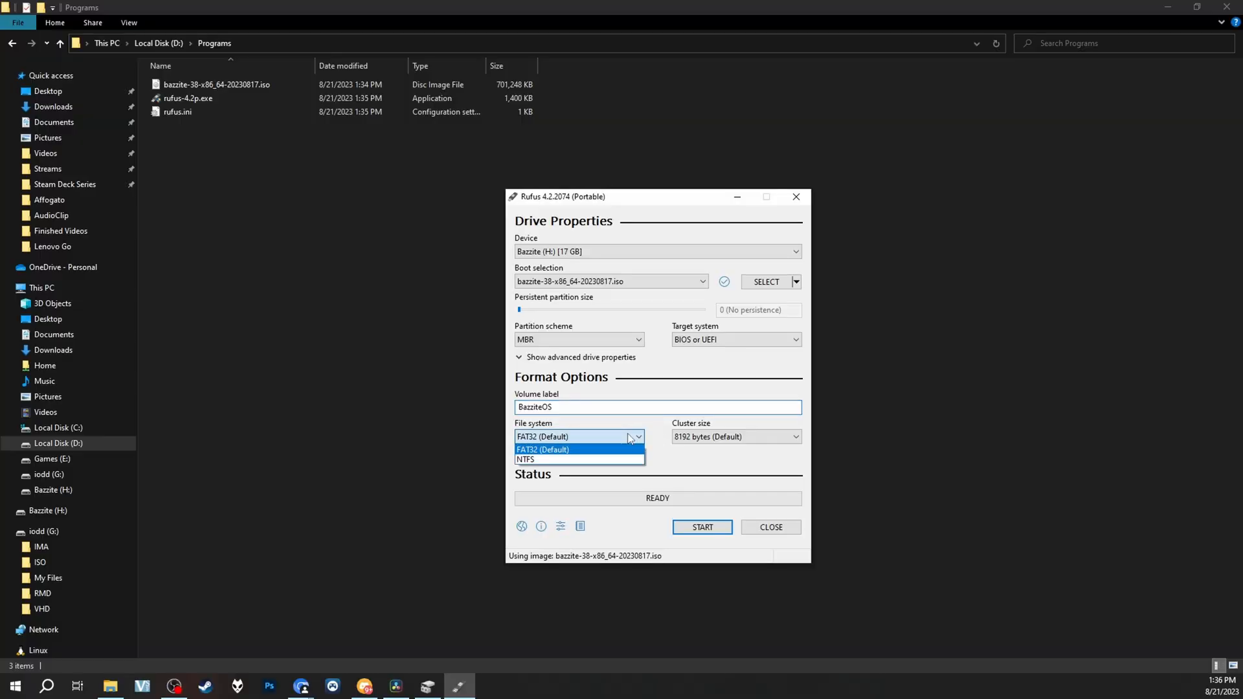
click(544, 449)
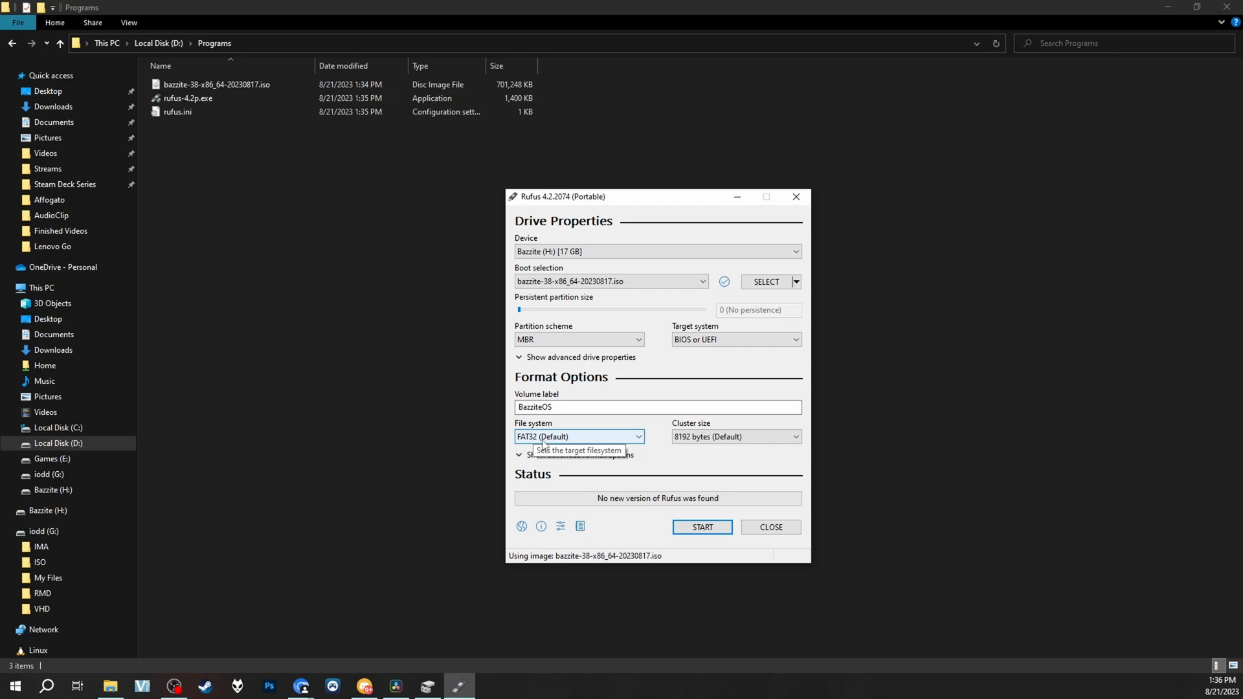